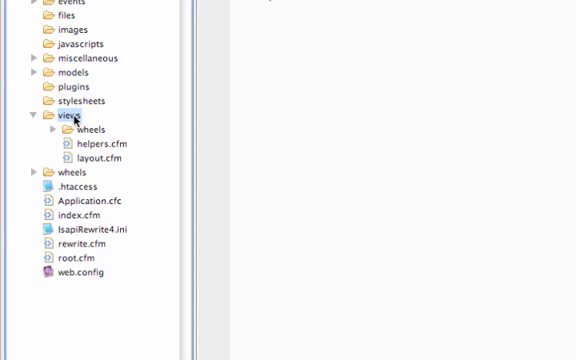
# Add a new folder under views and create an empty register.cfm ColdFusion page in it
pyautogui.rightClick(74, 116)
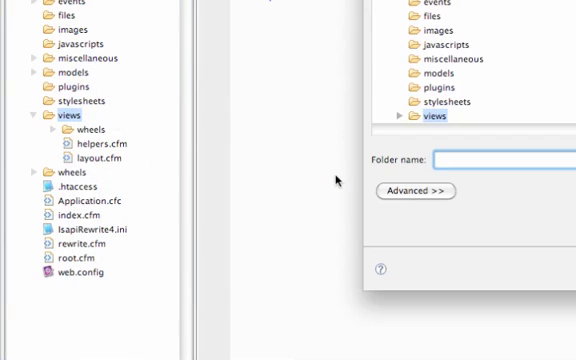
pyautogui.write('usl')
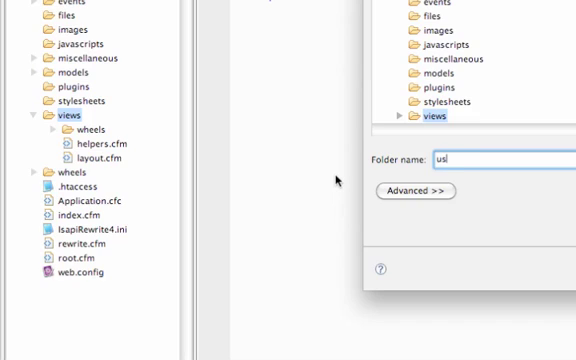
pyautogui.write('r')
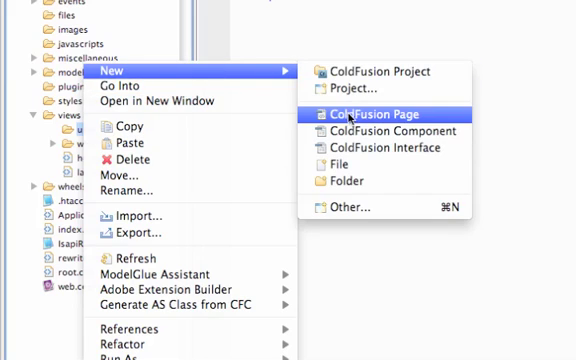
pyautogui.click(360, 112)
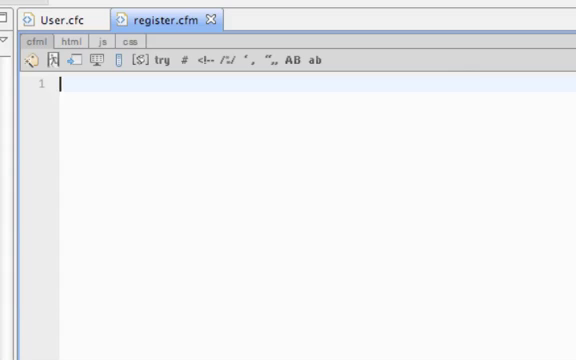
# Declare <cfparam name="user"> on the first line of register.cfm and save
pyautogui.write('<cf')
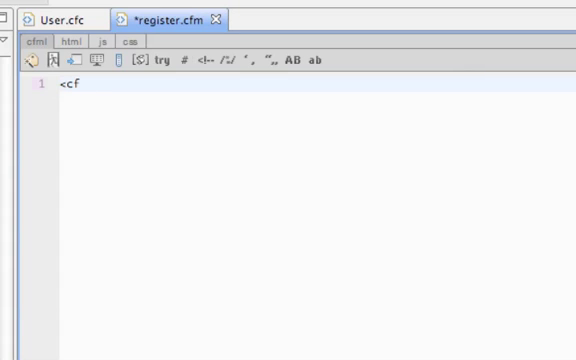
pyautogui.write('param name="')
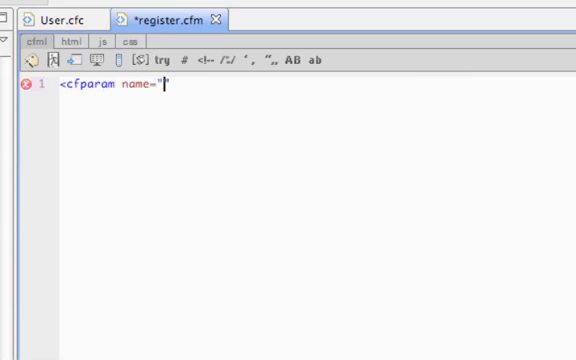
pyautogui.write('user">')
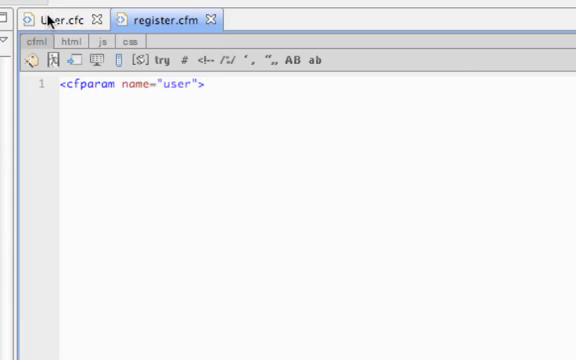
pyautogui.click(56, 16)
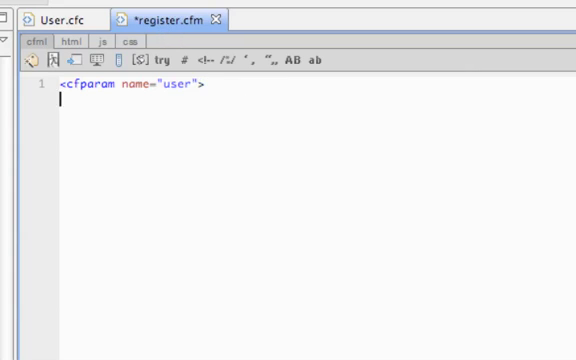
# Add a <cfoutput> block containing #startFormTag(action="create")#
pyautogui.write('<cfoutput')
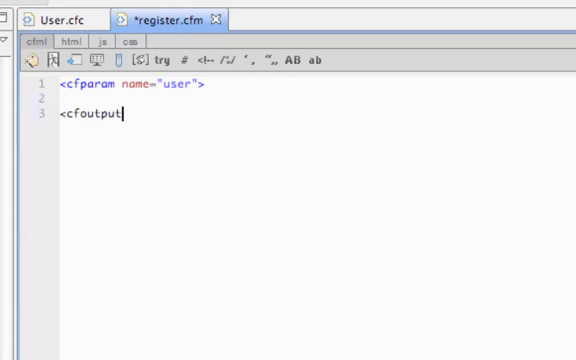
pyautogui.write('>')
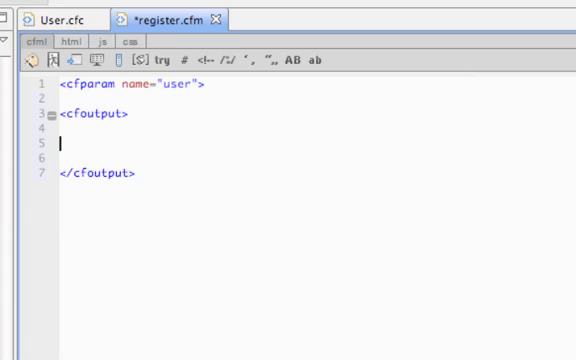
pyautogui.write('##')
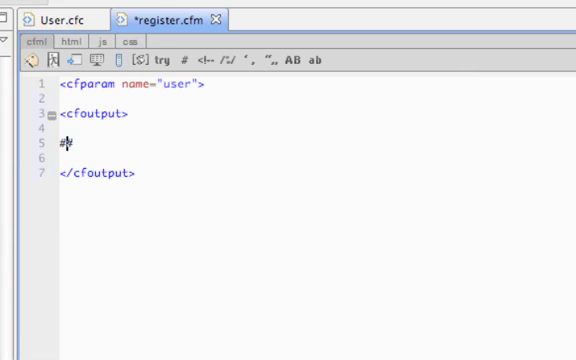
pyautogui.write('startFormTag')
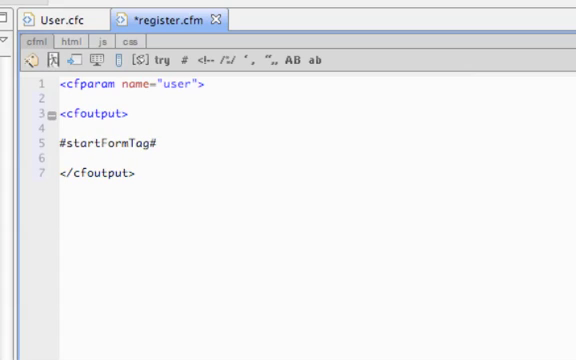
pyautogui.write('(action)')
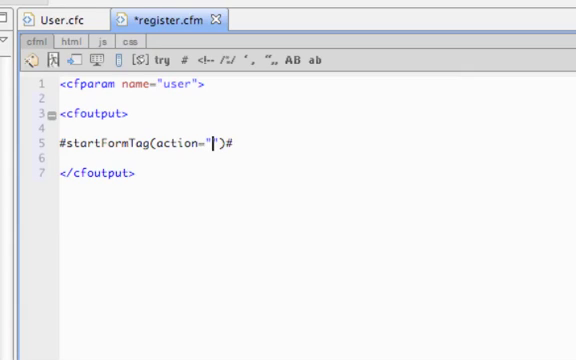
pyautogui.write('create')
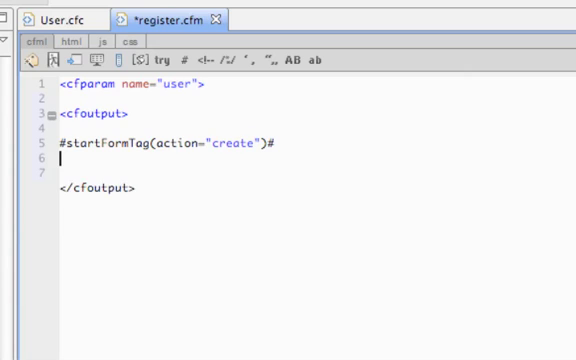
# Close the form inside the output block with #endFormTag()#
pyautogui.write('#end#')
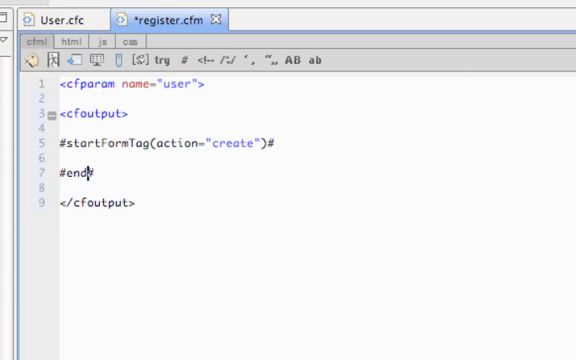
pyautogui.write('FormTag()#')
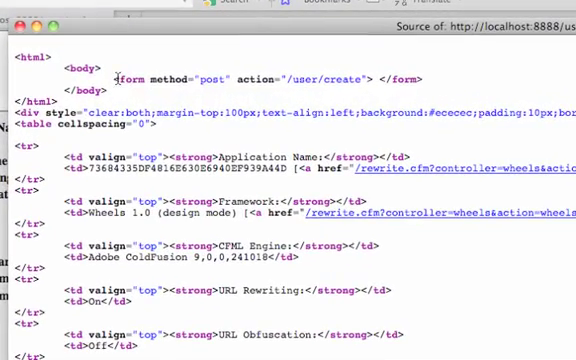
# Select the generated form line in Firefox's page source showing the /users/create action
pyautogui.tripleClick(264, 74)
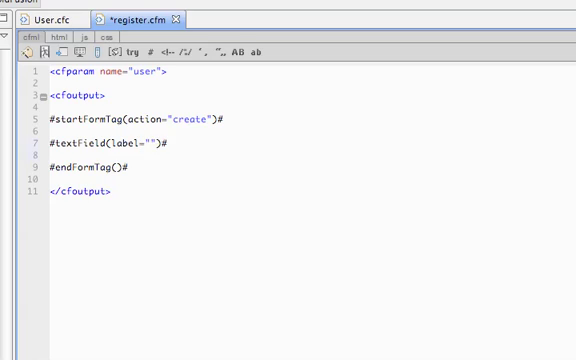
# Add a First Name #textField bound to objectName "user", property firstName
pyautogui.write('First')
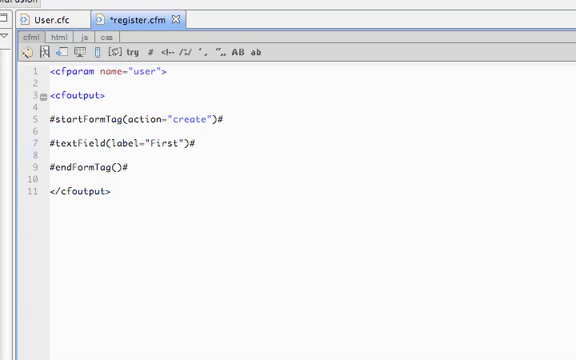
pyautogui.write('Name",')
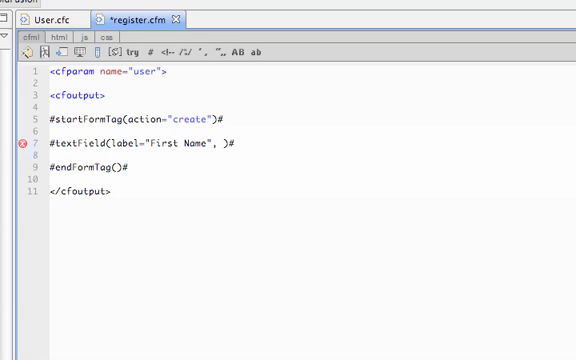
pyautogui.write('objectName=')
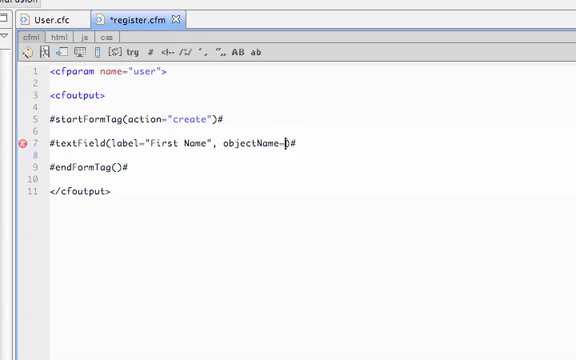
pyautogui.write('"user",')
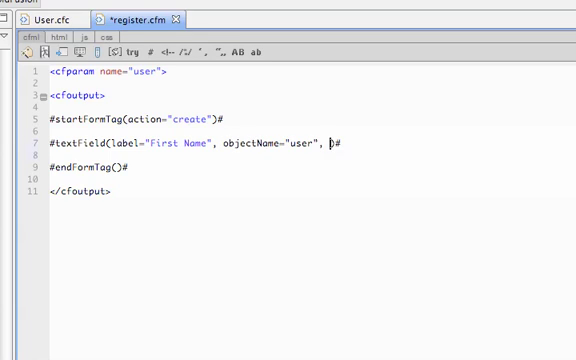
pyautogui.write('property=')
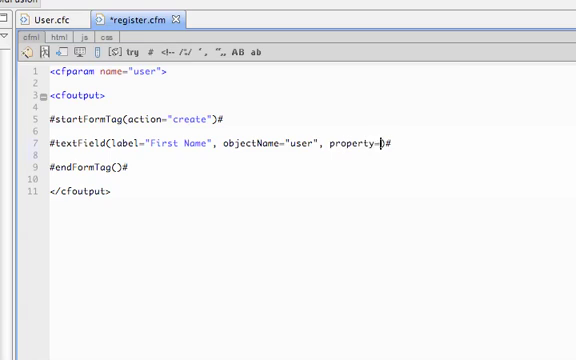
pyautogui.write('firstN')
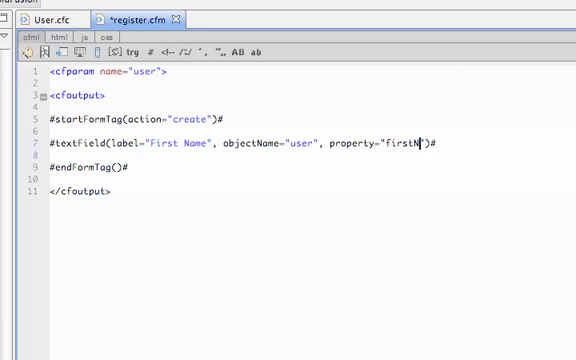
pyautogui.press('Enter')
pyautogui.write('#textField()#')
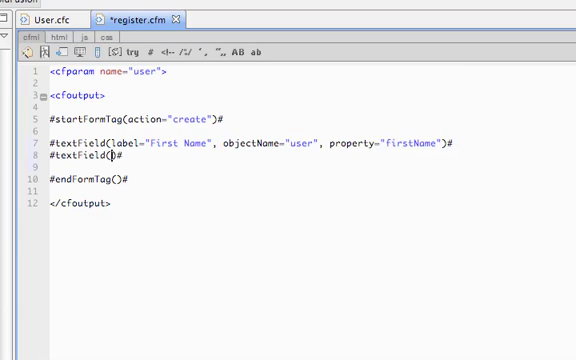
# Add a Last Name #textField bound to the user's lastName
pyautogui.write('label="Last "')
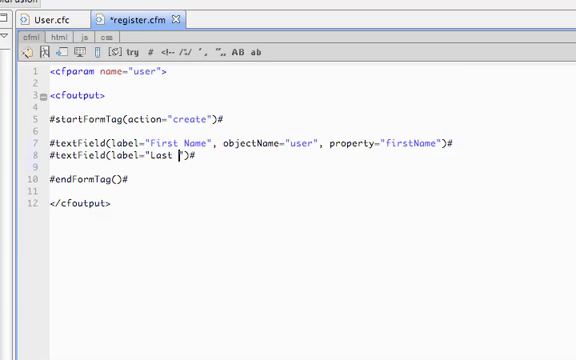
pyautogui.write('Name",')
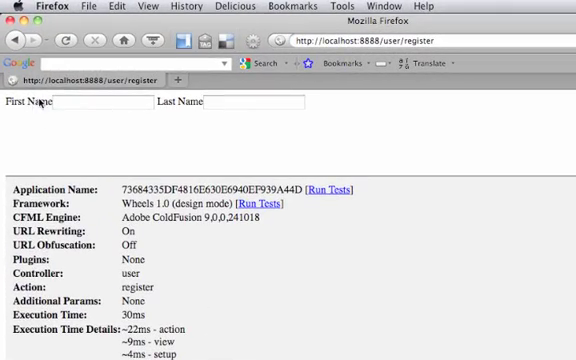
# View the register page's generated HTML source in Firefox and scroll through the form markup
pyautogui.click(100, 102)
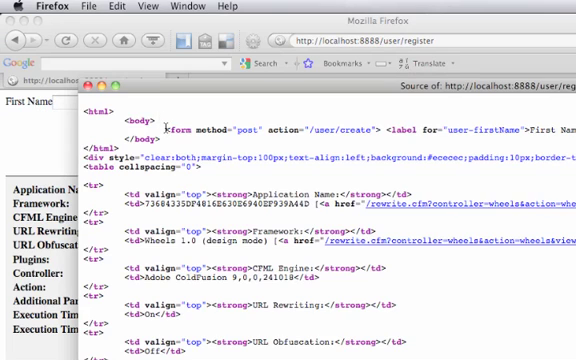
pyautogui.hscroll(3)
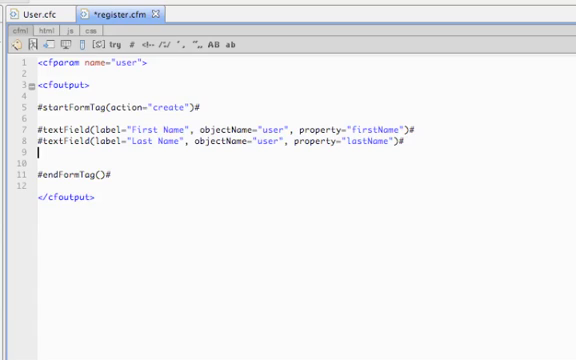
# Add an Email #textField for user and a fieldset with a Gender legend
pyautogui.write('#textField(label="Email", )#')
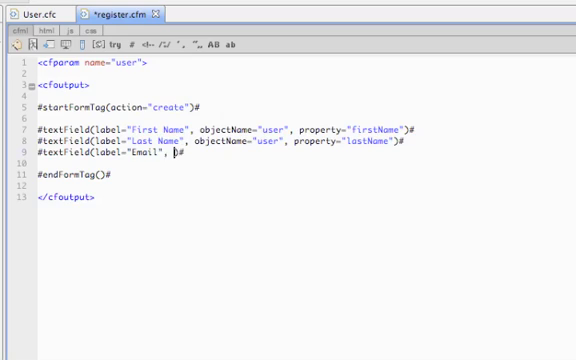
pyautogui.write('objectName="us"')
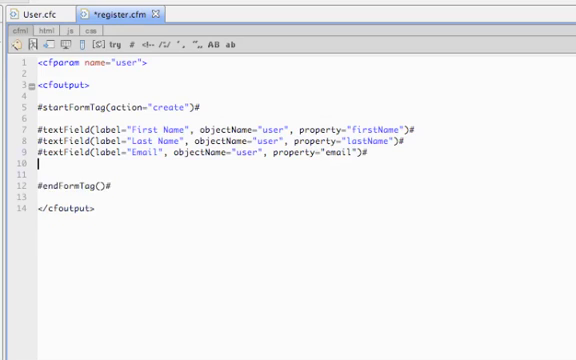
pyautogui.write('<fieldset>')
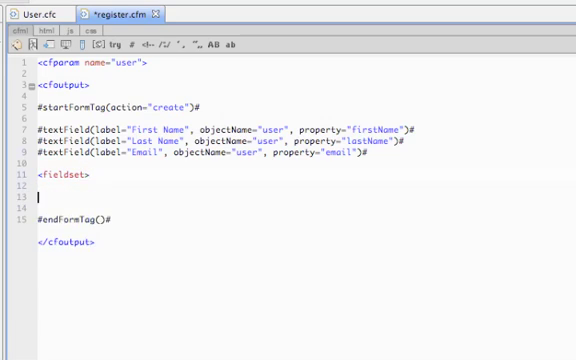
pyautogui.write('</fieldset>')
pyautogui.click(306, 186)
pyautogui.write('<legend></legend>')
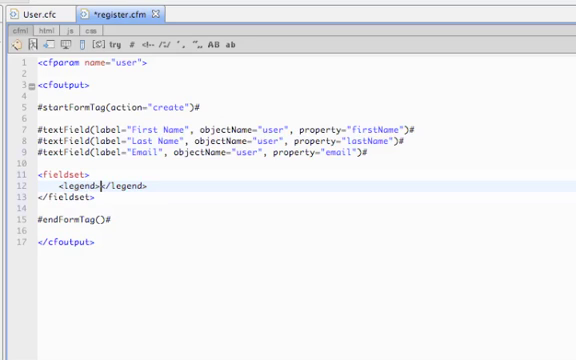
pyautogui.write('Gender')
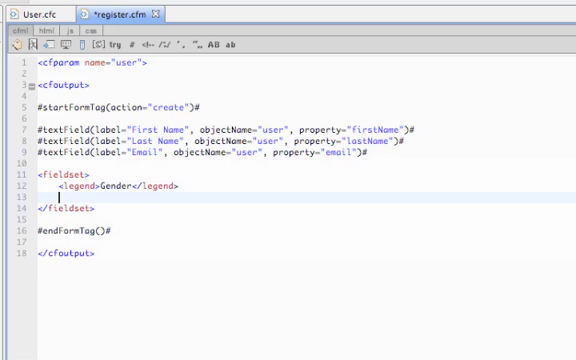
# Add a Male #radioButton for the user's gender with tagValue "M"
pyautogui.write('#radio')
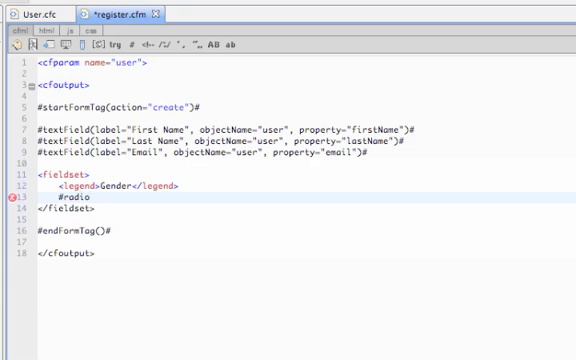
pyautogui.write('Button(l')
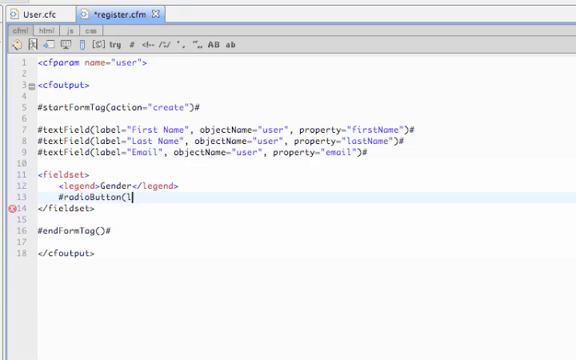
pyautogui.write('label="Male"')
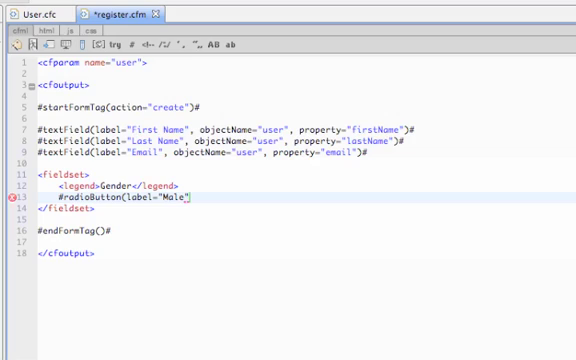
pyautogui.write(', objectName="user", property')
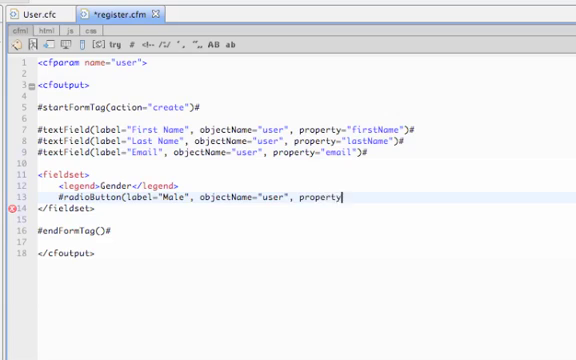
pyautogui.write('="gender"')
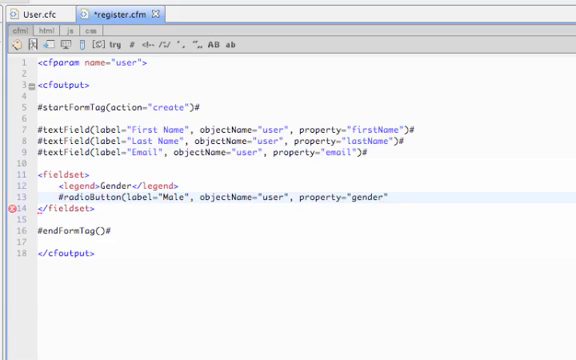
pyautogui.write(',')
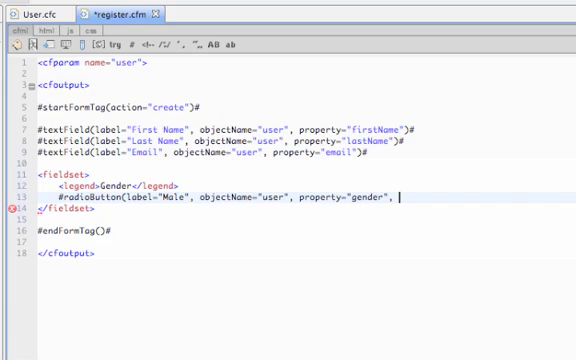
pyautogui.write('tagValue="')
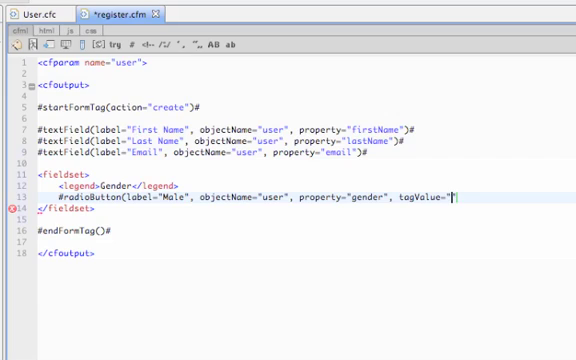
pyautogui.write('M")#')
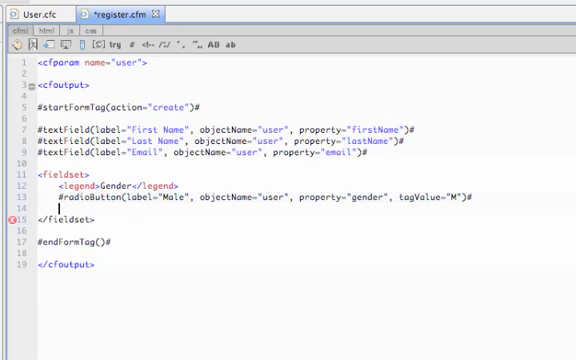
# Add a Female #radioButton for gender with tagValue "F" and start the next fieldset
pyautogui.write('#radioButton')
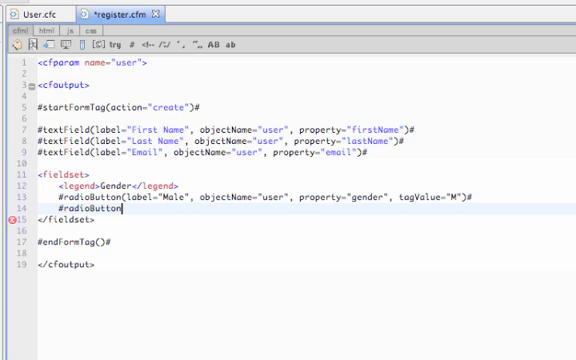
pyautogui.write('(label="Fe')
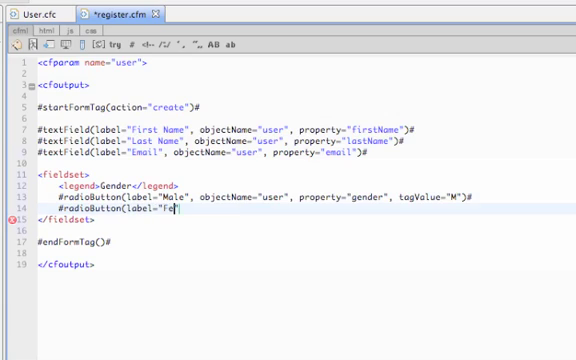
pyautogui.write('male", objectName="user", property="ge')
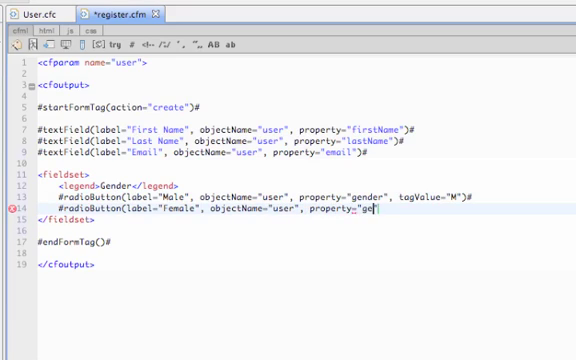
pyautogui.write('nder", tagValue="F')
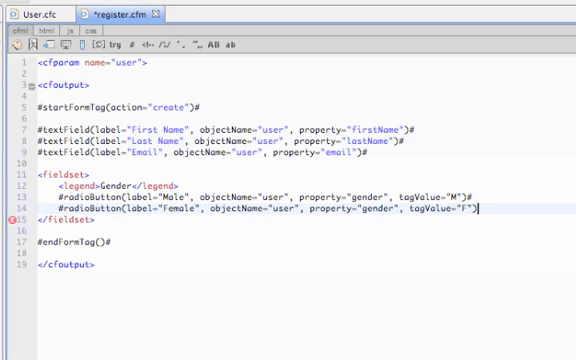
pyautogui.press('enter')
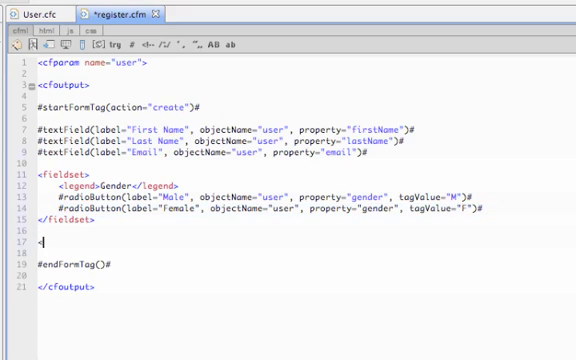
pyautogui.write('fieldset>')
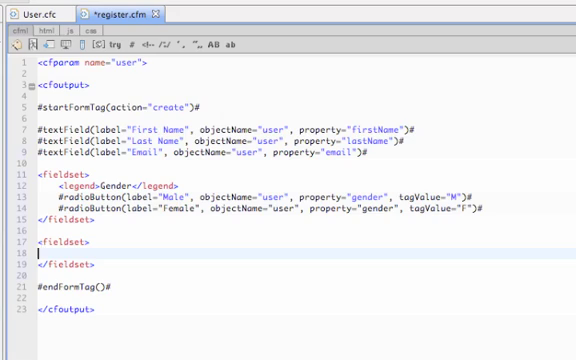
pyautogui.write('<legend')
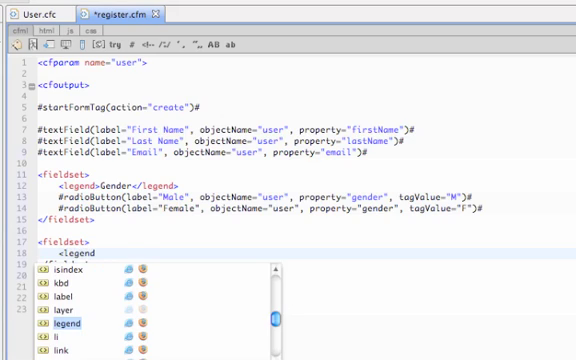
pyautogui.write('Profile Address</legend>')
pyautogui.write('#textField(')
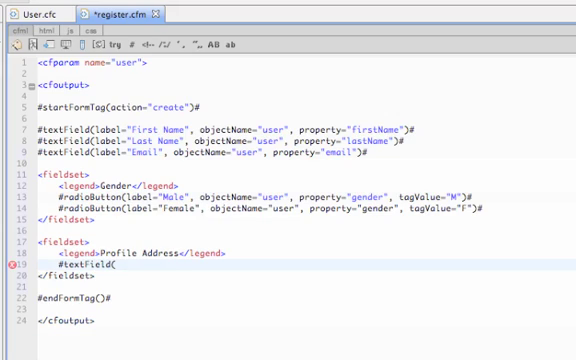
pyautogui.write('lab')
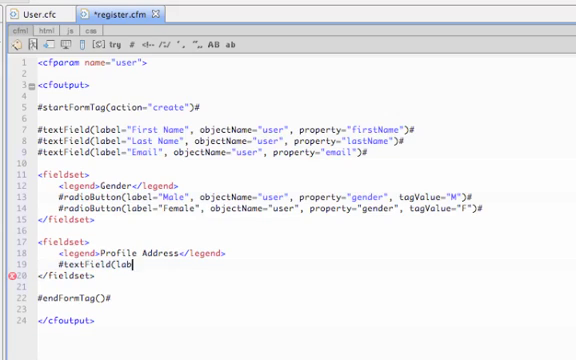
pyautogui.write('label="http"')
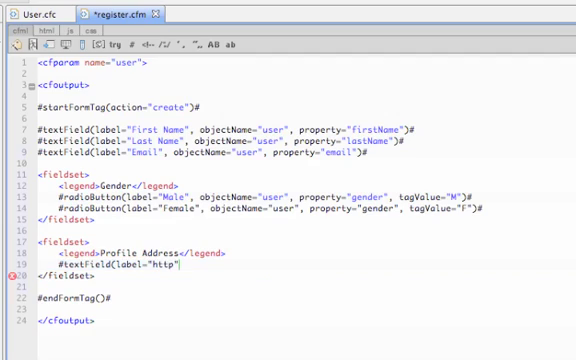
pyautogui.write('://#c')
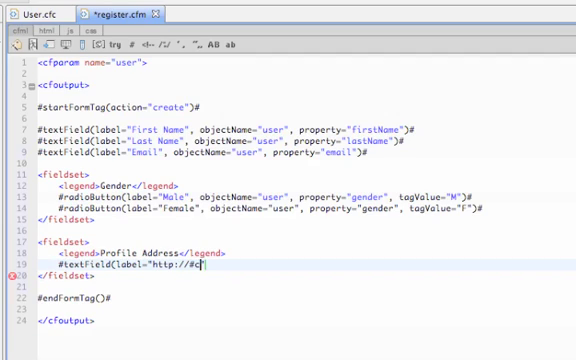
pyautogui.write('gi.server_name#/profile/", objectName="user",')
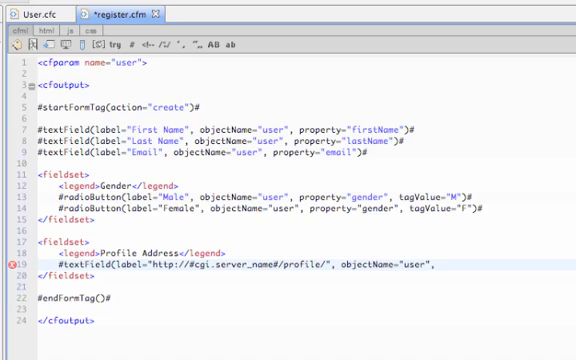
pyautogui.write('property="urlId")#')
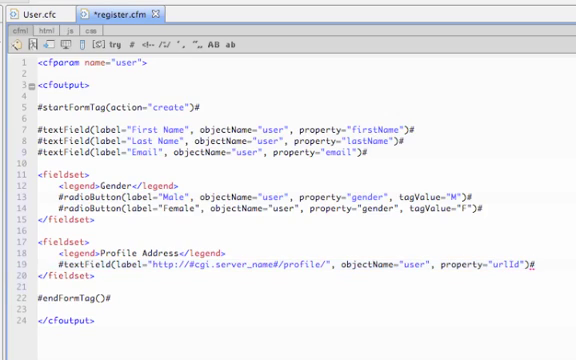
pyautogui.write('<div>')
pyautogui.write('</div')
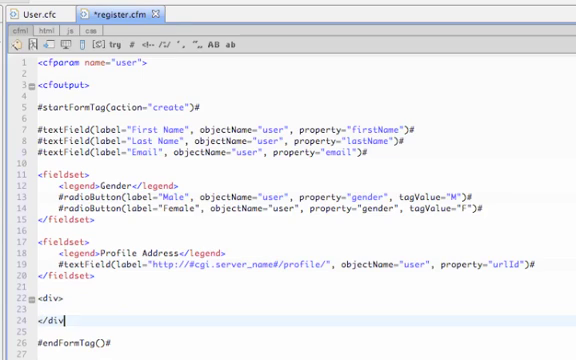
# Add a #submitTag with value "Register Now" to the form
pyautogui.write('#s')
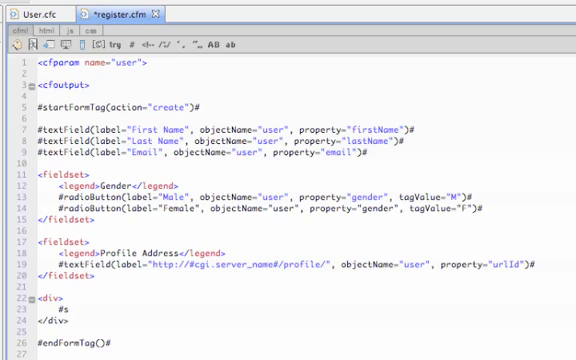
pyautogui.write('ubmit')
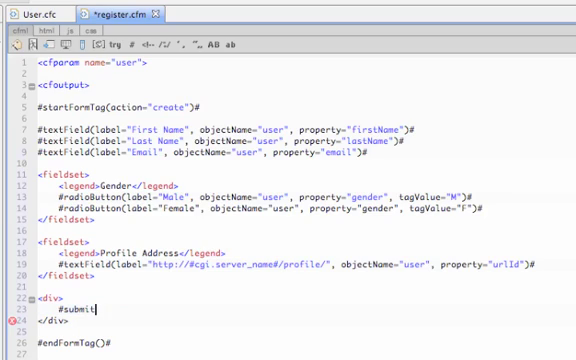
pyautogui.write('Tag(value=')
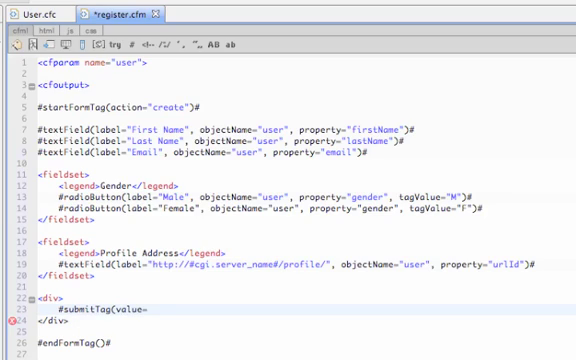
pyautogui.write('Register Now")#')
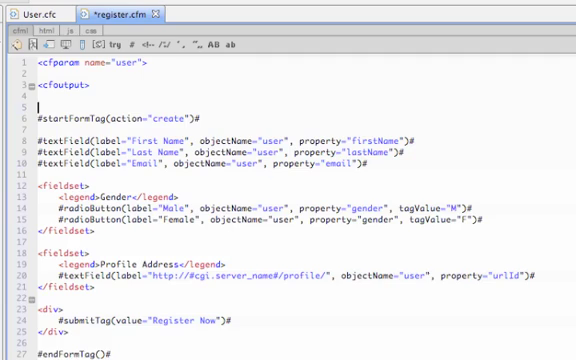
# Add an <h1>Register for Social Network</h1> heading above the form
pyautogui.write('<h1></h1>')
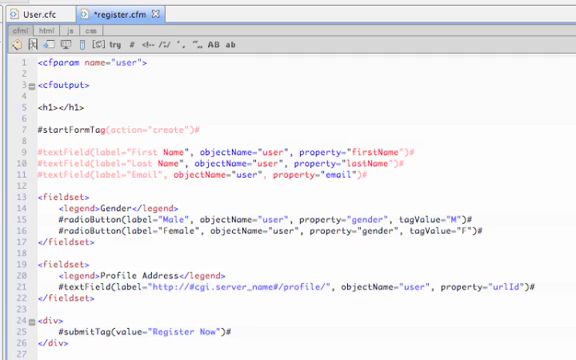
pyautogui.write('Register for')
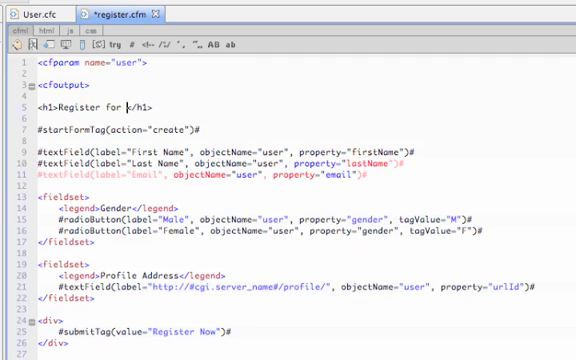
pyautogui.write('Social Network')
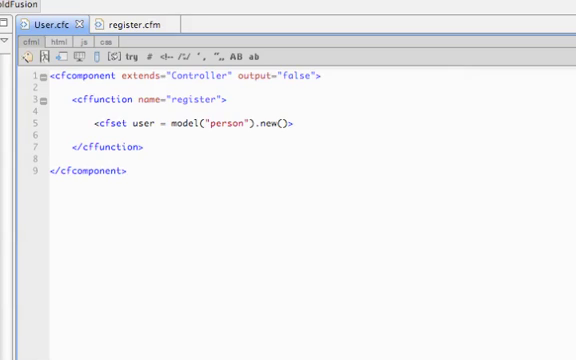
# Add a create <cffunction> to User.cfc containing <cfdump var="#params#"><cfabort>
pyautogui.write('<c')
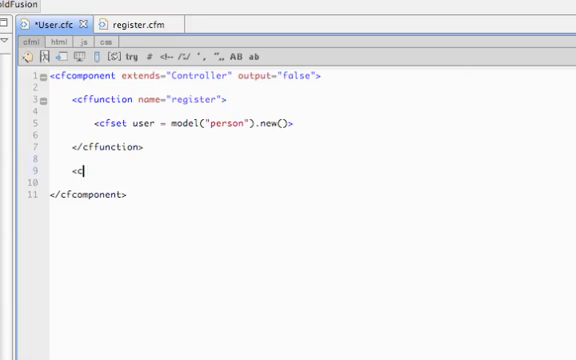
pyautogui.write('ffunction')
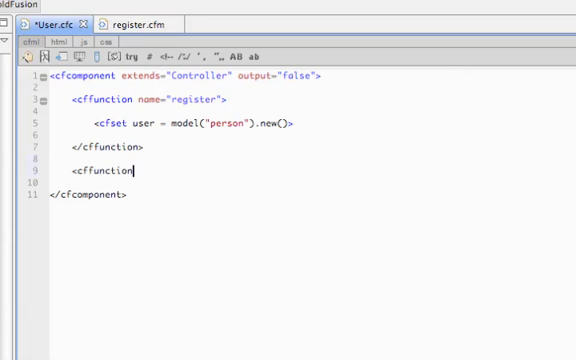
pyautogui.write('name=""')
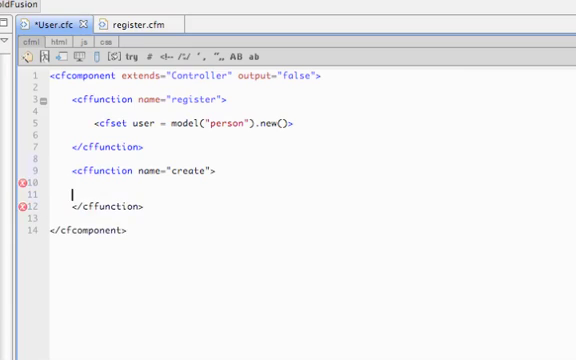
pyautogui.press('enter')
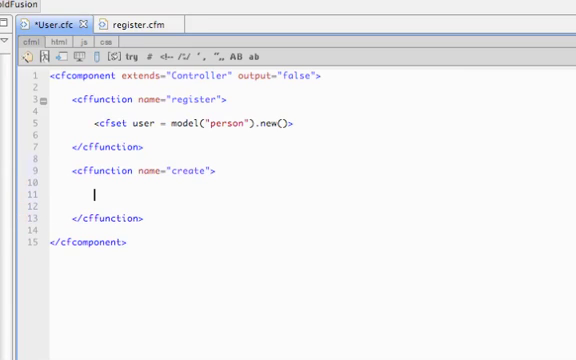
pyautogui.write('<cfdump')
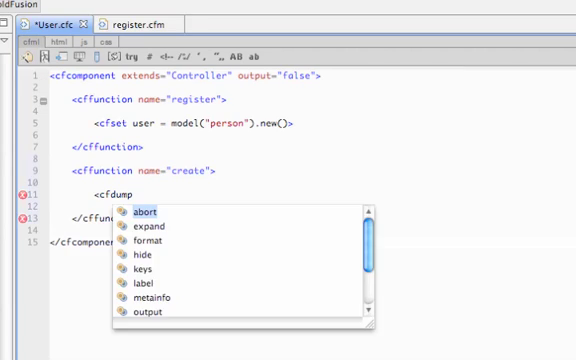
pyautogui.write('var="#pa"')
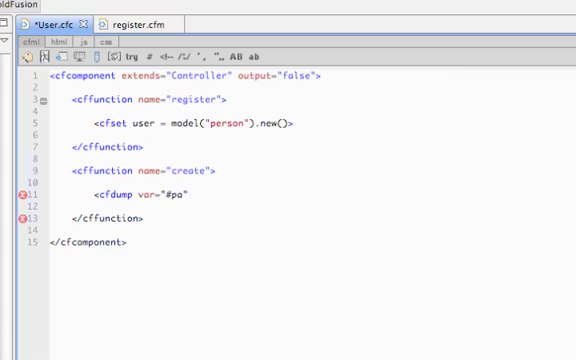
pyautogui.write('rams')
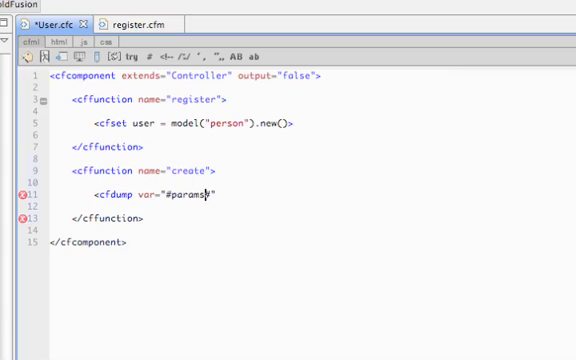
pyautogui.write('"><cfabort')
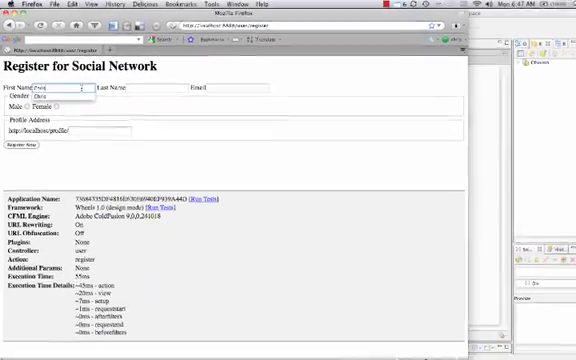
pyautogui.write('ch')
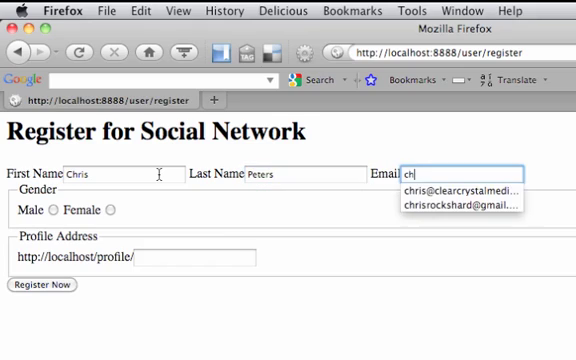
pyautogui.click(488, 190)
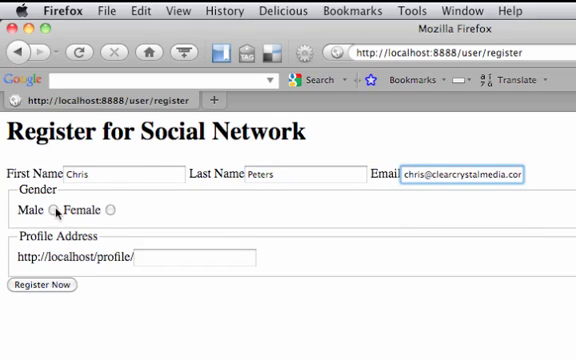
pyautogui.write('chrisdpeters')
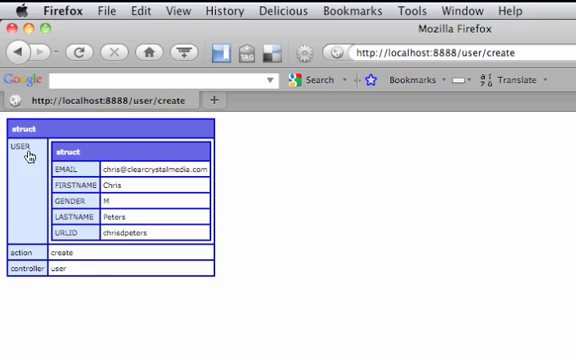
pyautogui.moveTo(104, 190)
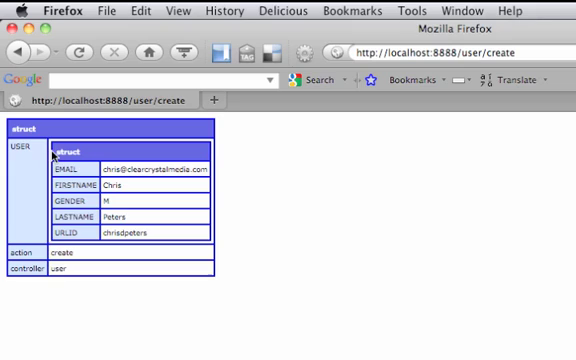
pyautogui.moveTo(82, 168)
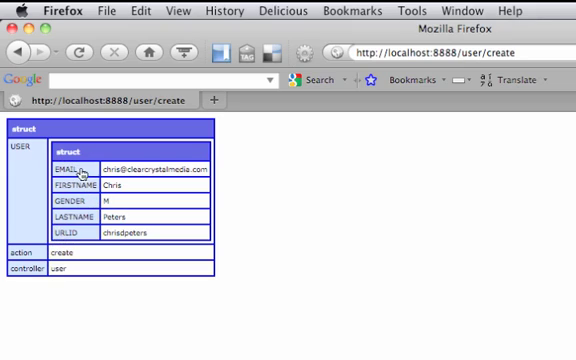
pyautogui.moveTo(104, 184)
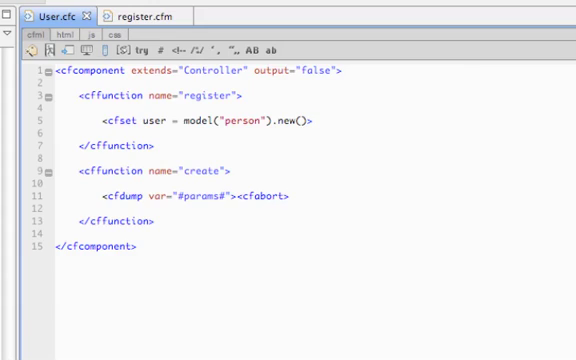
# Add cfset user = model("person").new(params.user) to the create action body
pyautogui.click(290, 196)
pyautogui.write('<cfs')
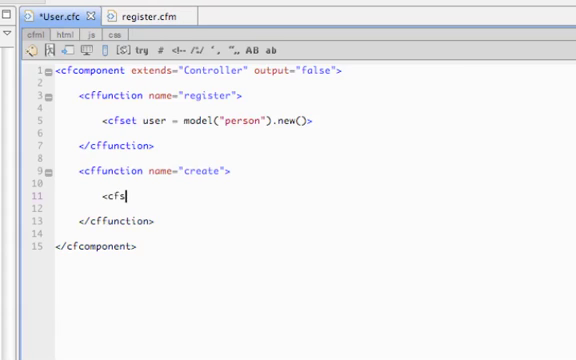
pyautogui.write('et user = model')
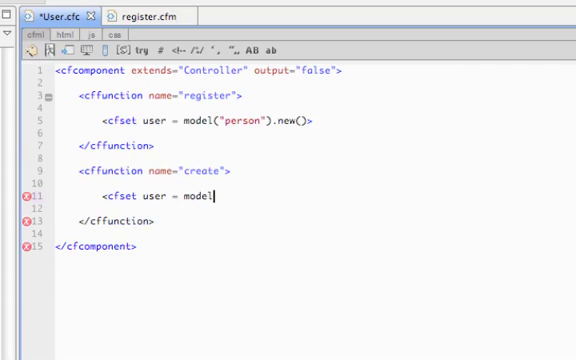
pyautogui.write('("pe"')
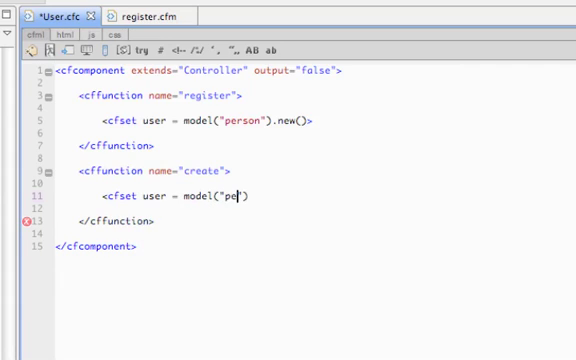
pyautogui.write('rson").')
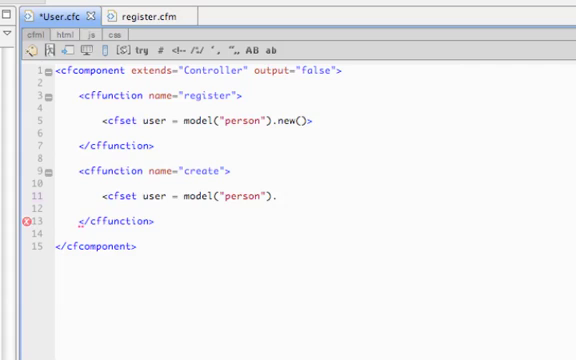
pyautogui.write('new()>')
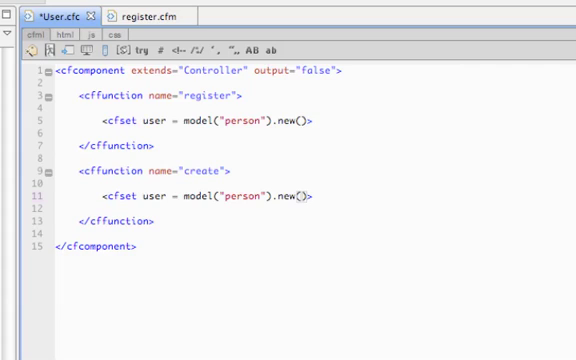
pyautogui.write('params.user')
pyautogui.write('<cfs')
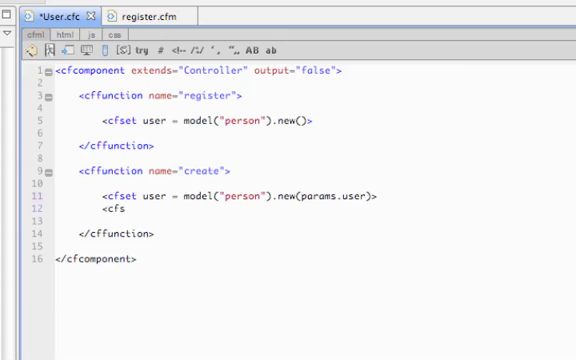
# Add cfdump var="#user#" to dump the new user object
pyautogui.write('p')
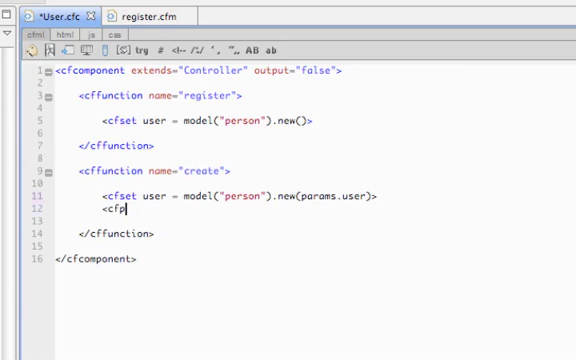
pyautogui.write('dump')
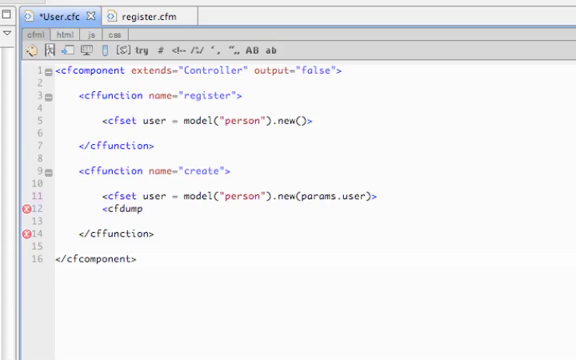
pyautogui.write('var="#user')
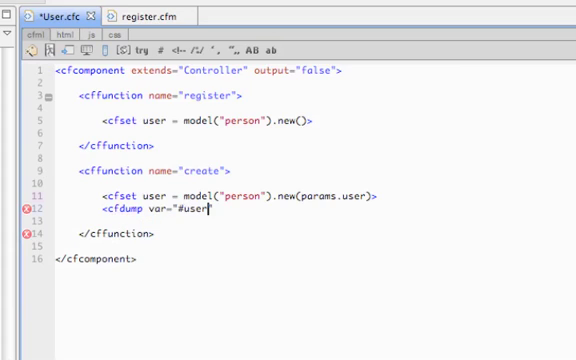
pyautogui.write('#"')
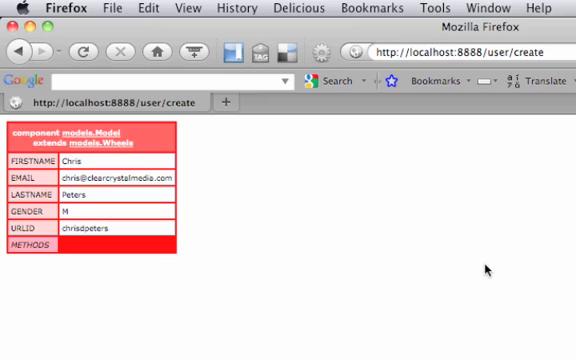
pyautogui.moveTo(112, 244)
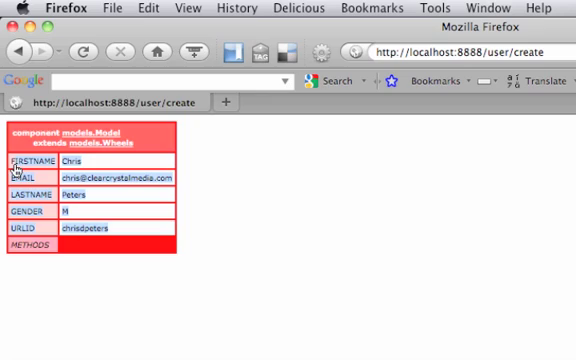
pyautogui.moveTo(120, 232)
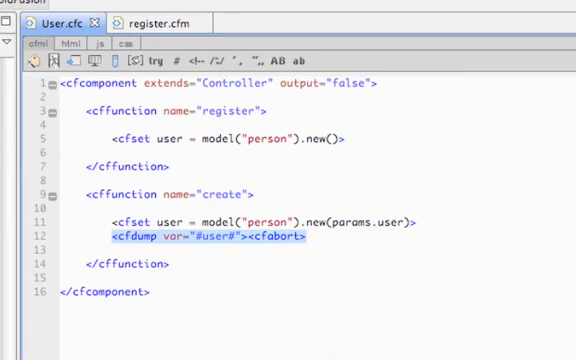
# Replace the dump with <cfset user.save()> in the create action and save User.cfc
pyautogui.write('<cfset')
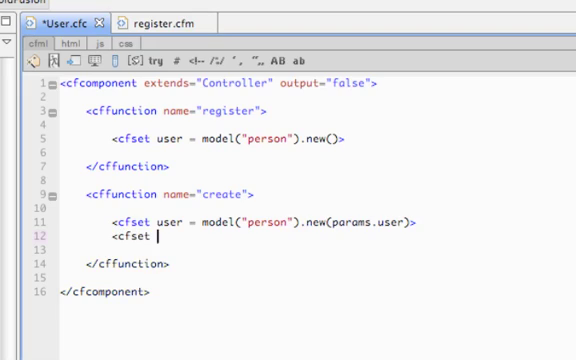
pyautogui.write('user.save()')
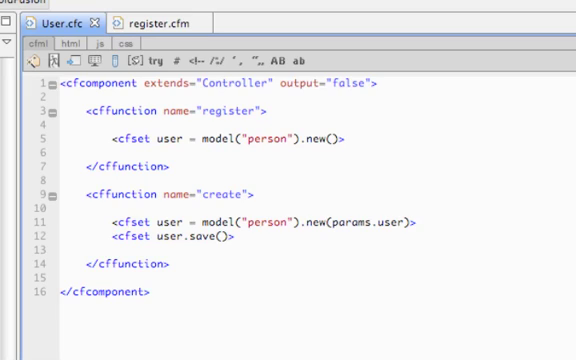
pyautogui.click(232, 236)
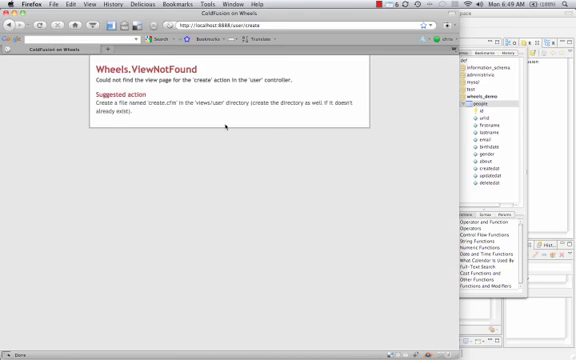
pyautogui.moveTo(184, 108)
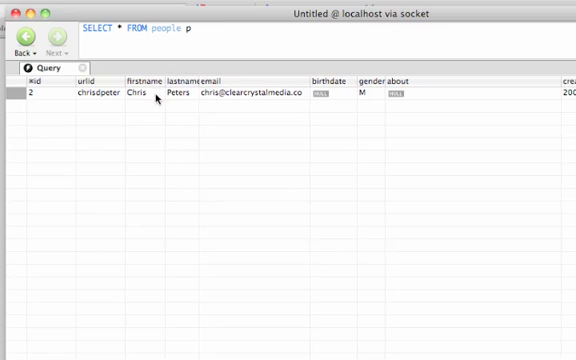
pyautogui.moveTo(156, 90)
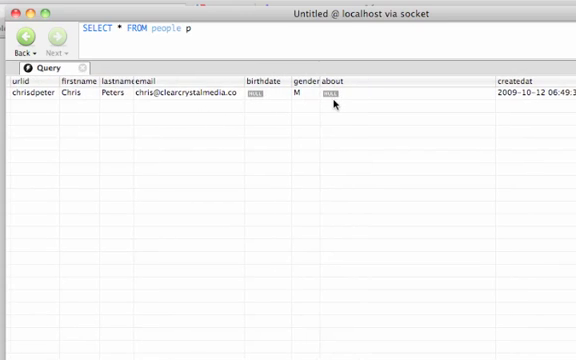
# Scroll the person query result right to the createdat column showing the new row's timestamp
pyautogui.hscroll(3)
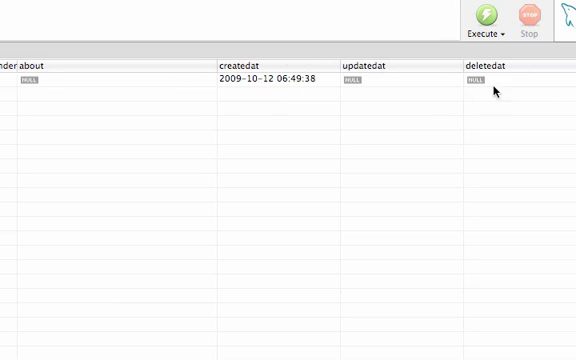
pyautogui.moveTo(242, 90)
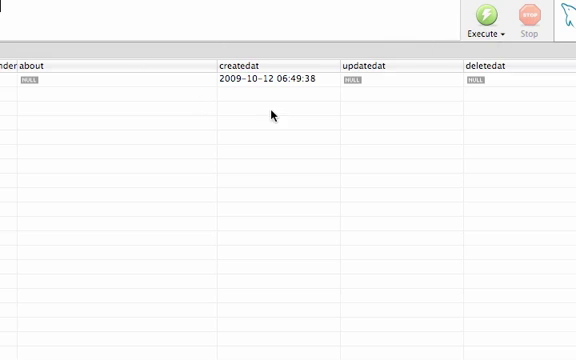
pyautogui.moveTo(288, 100)
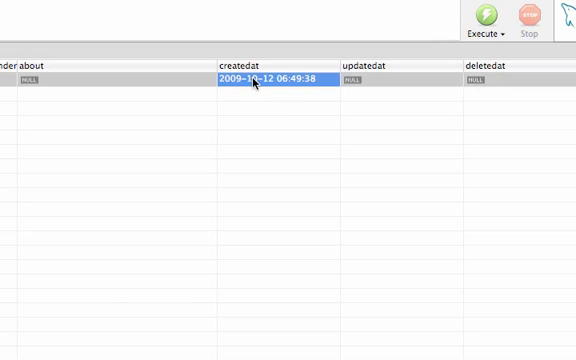
pyautogui.moveTo(256, 100)
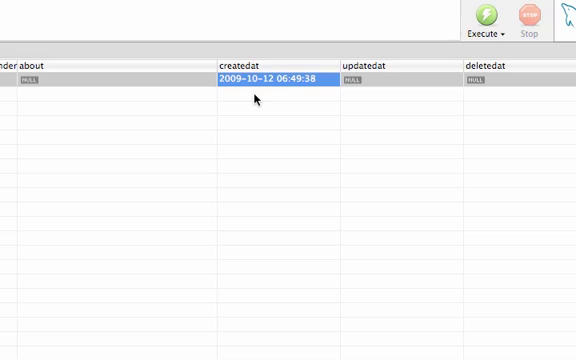